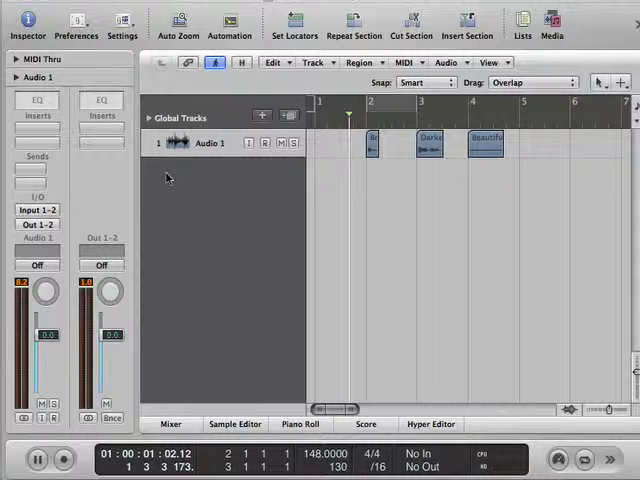
mouse_move(242, 128)
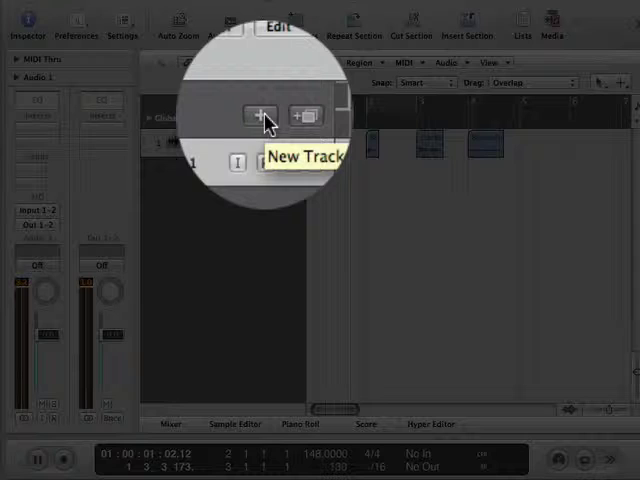
- Add one Software Instrument track, Inst 1, below the audio track
left_click(256, 116)
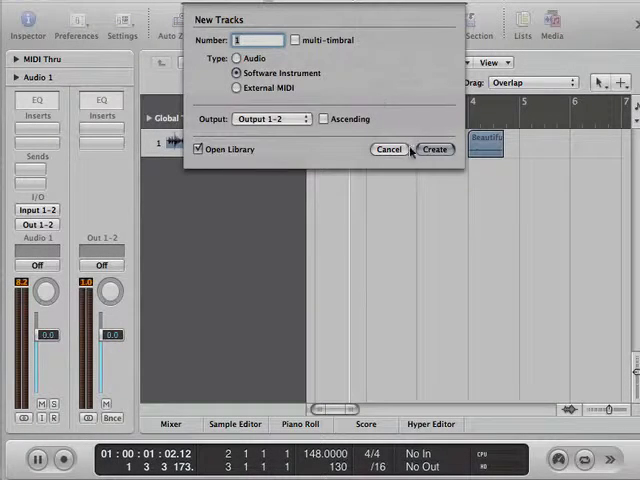
left_click(434, 148)
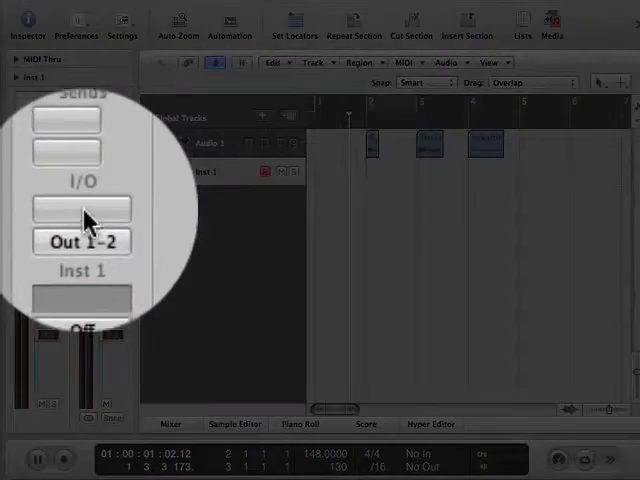
- Load EXS24 (Sampler) in Stereo into the Inst 1 instrument slot
left_click(82, 212)
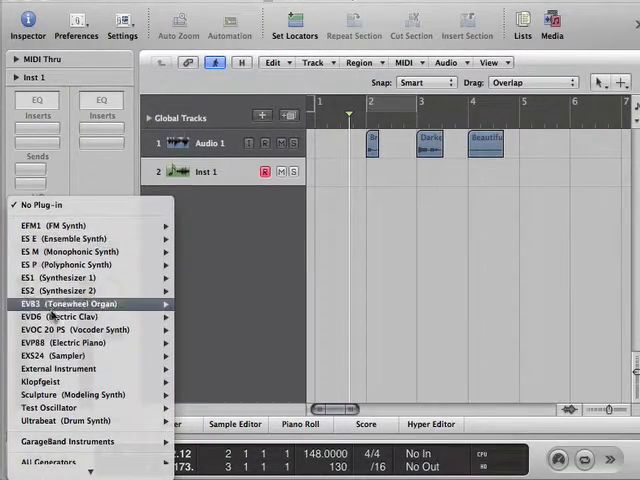
mouse_move(60, 356)
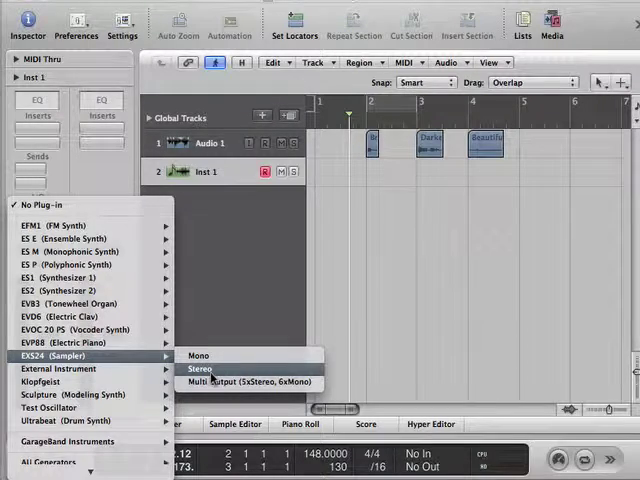
left_click(200, 368)
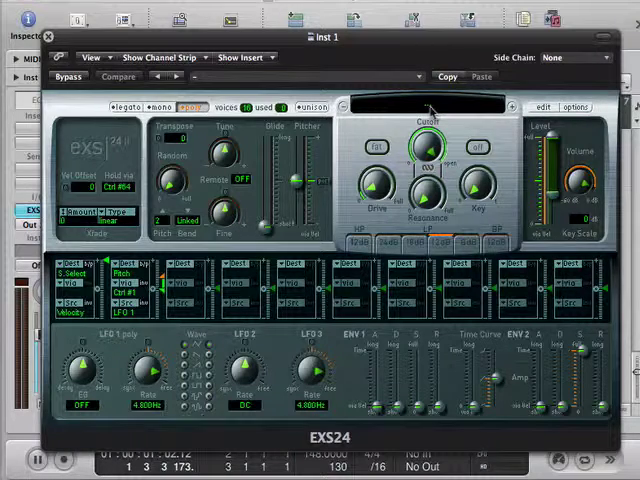
- Load Steinway Piano from 02 Acoustic Pianos into the EXS24 and close its window
left_click(430, 104)
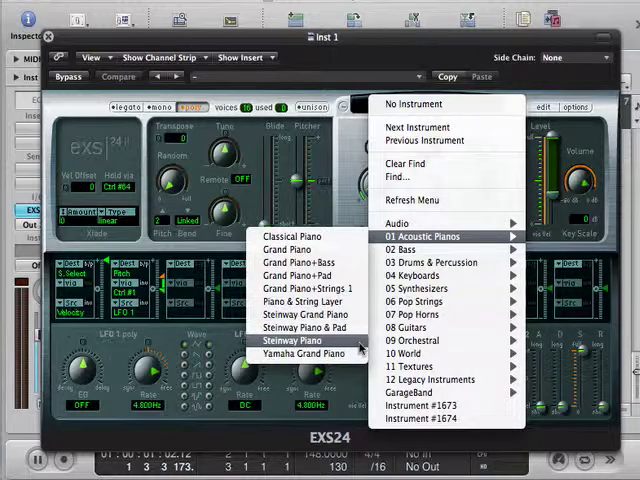
left_click(300, 352)
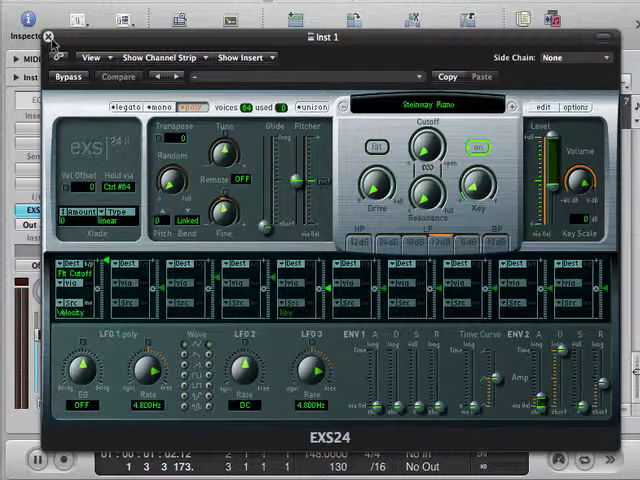
left_click(48, 36)
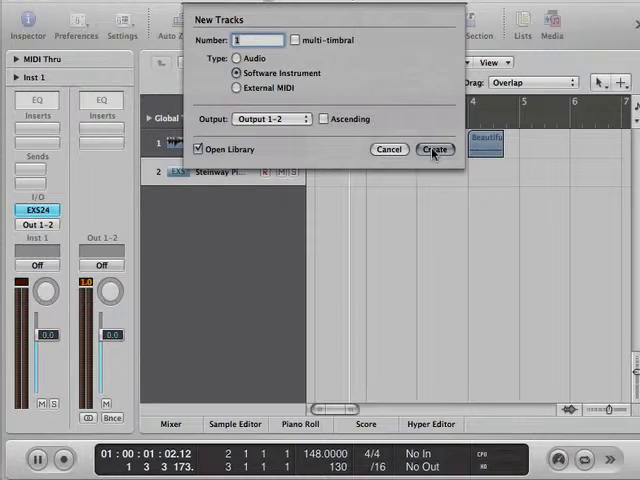
- Create a third instrument track with the Steinway Piano Club patch and hide the Library
left_click(436, 148)
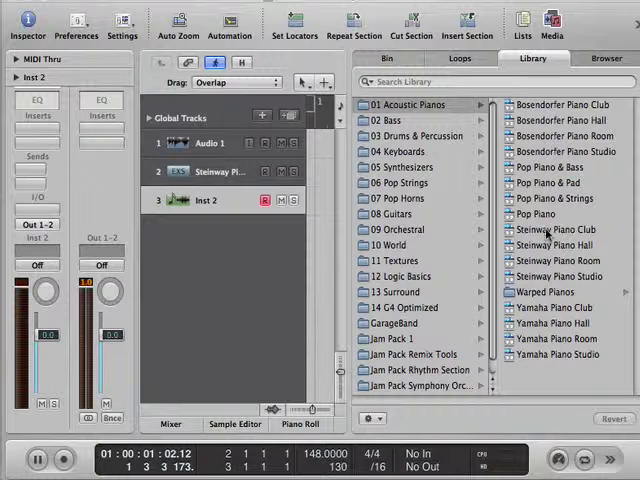
left_click(556, 228)
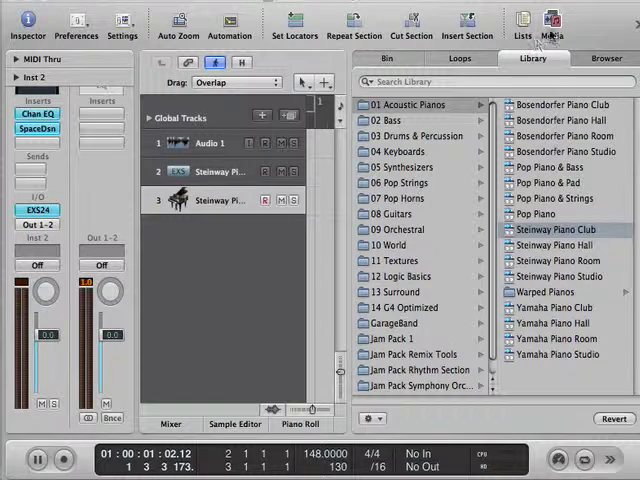
left_click(552, 24)
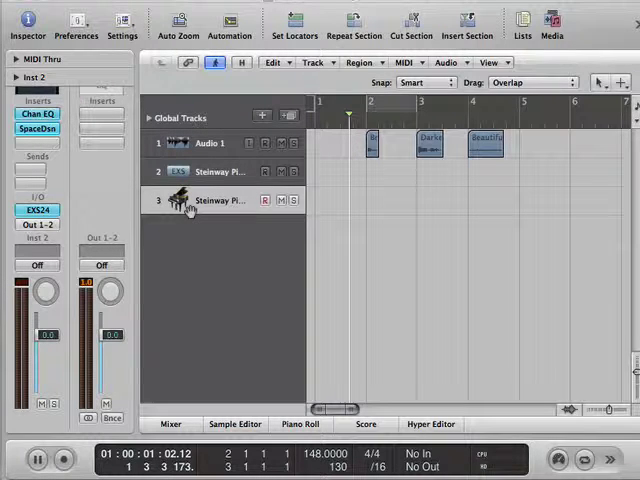
left_click(220, 172)
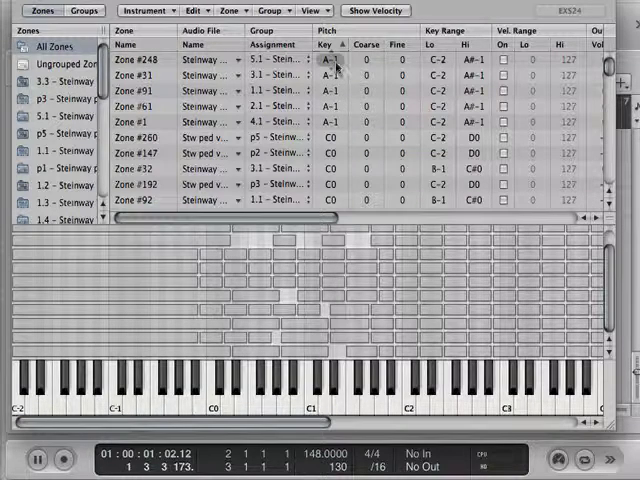
left_click(150, 60)
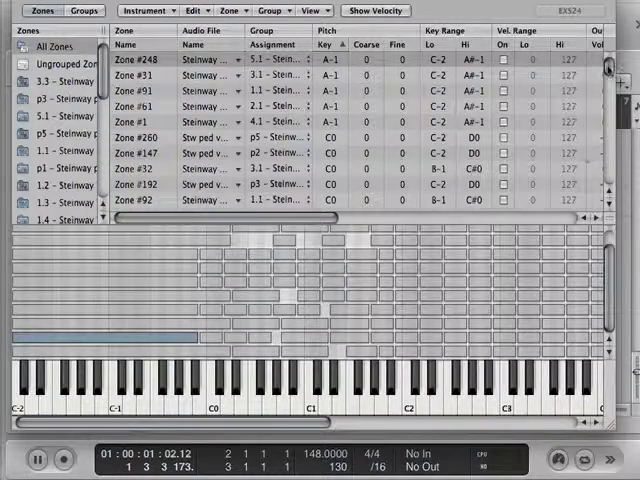
scroll("down", 3)
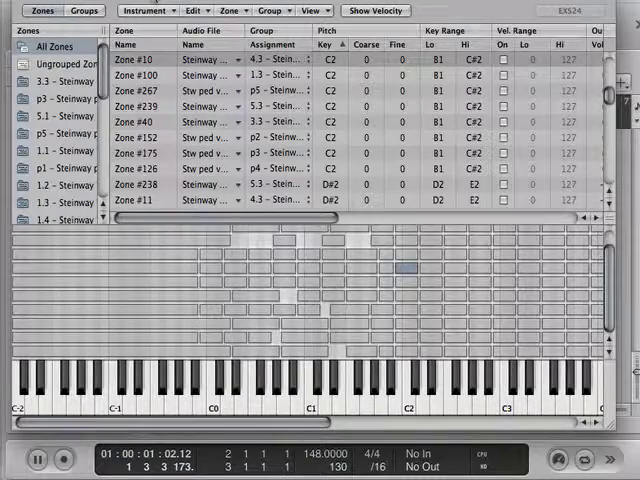
- Start a new empty sampler instrument via Instrument > New in the zone editor
left_click(146, 10)
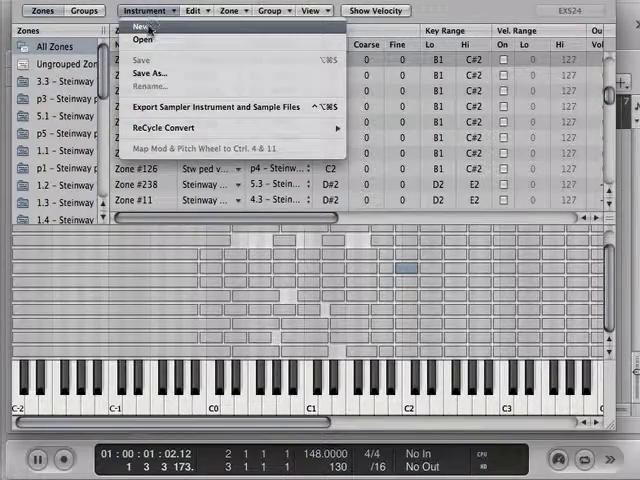
left_click(140, 28)
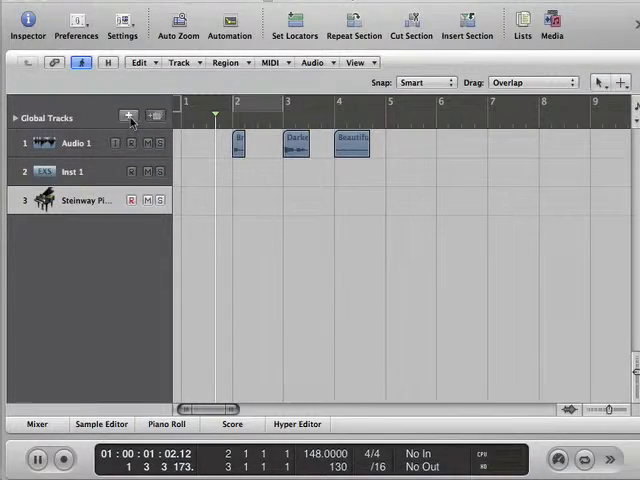
- Create track Inst 3 as a Software Instrument with a stereo EXS24 sampler
left_click(128, 116)
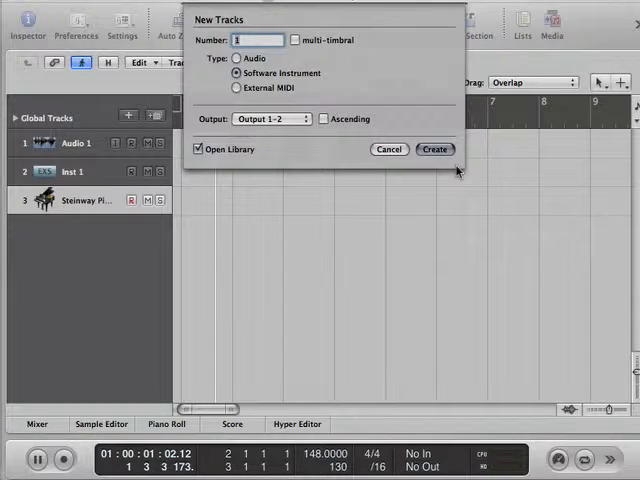
left_click(436, 148)
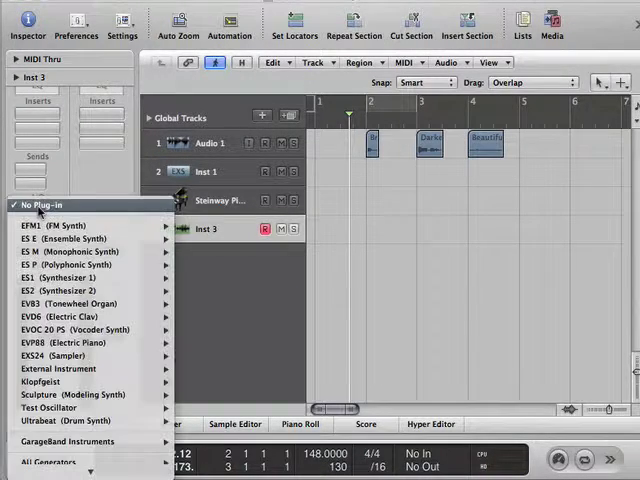
mouse_move(56, 342)
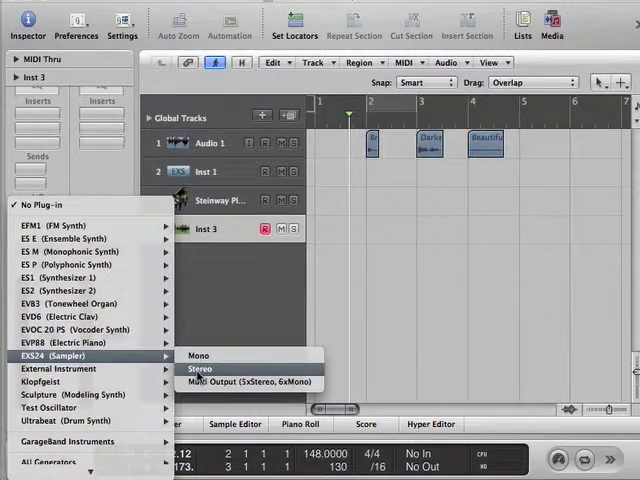
left_click(200, 368)
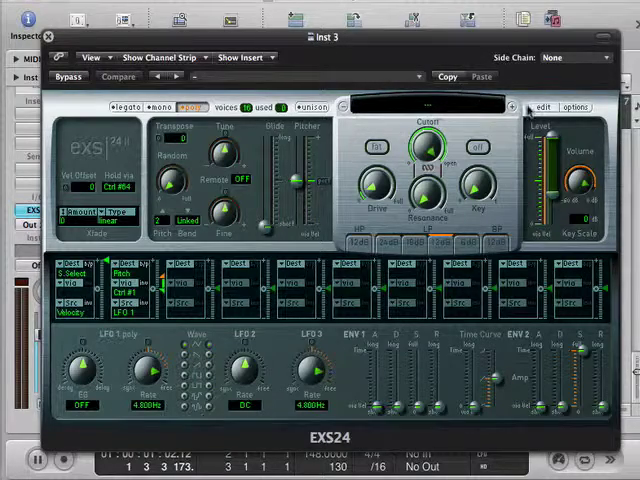